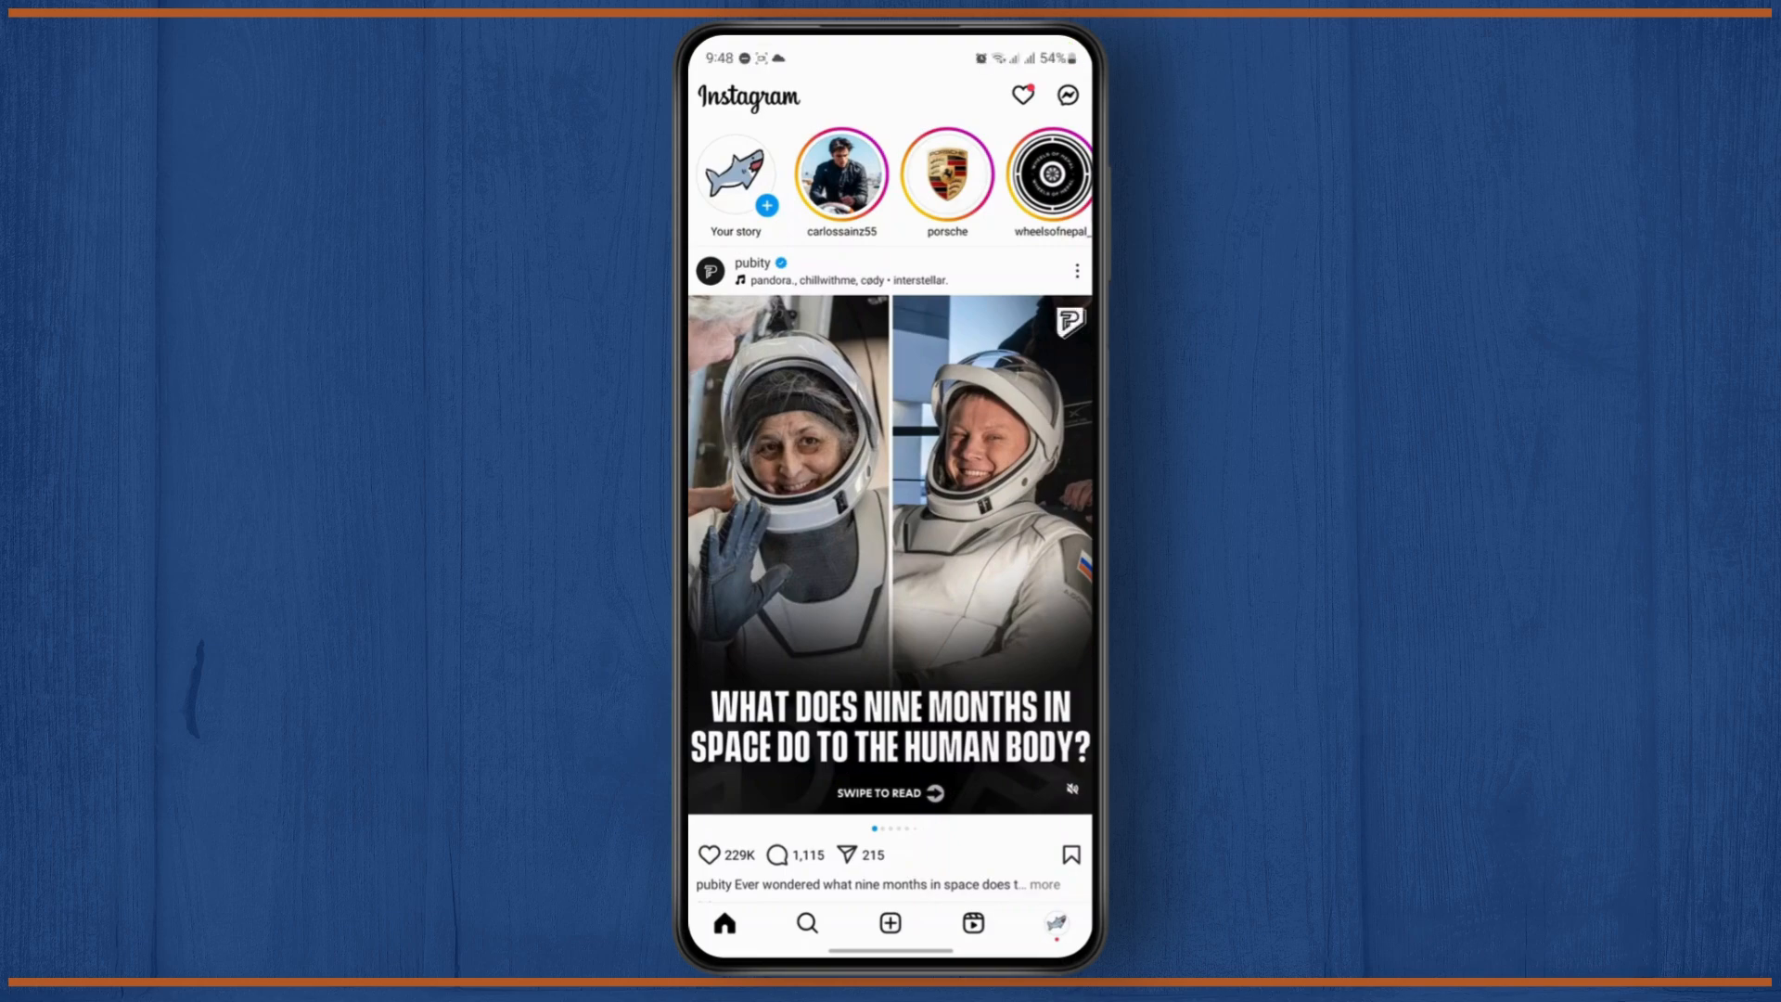
# Go to your own profile page from the bottom navigation bar
pyautogui.click(1054, 923)
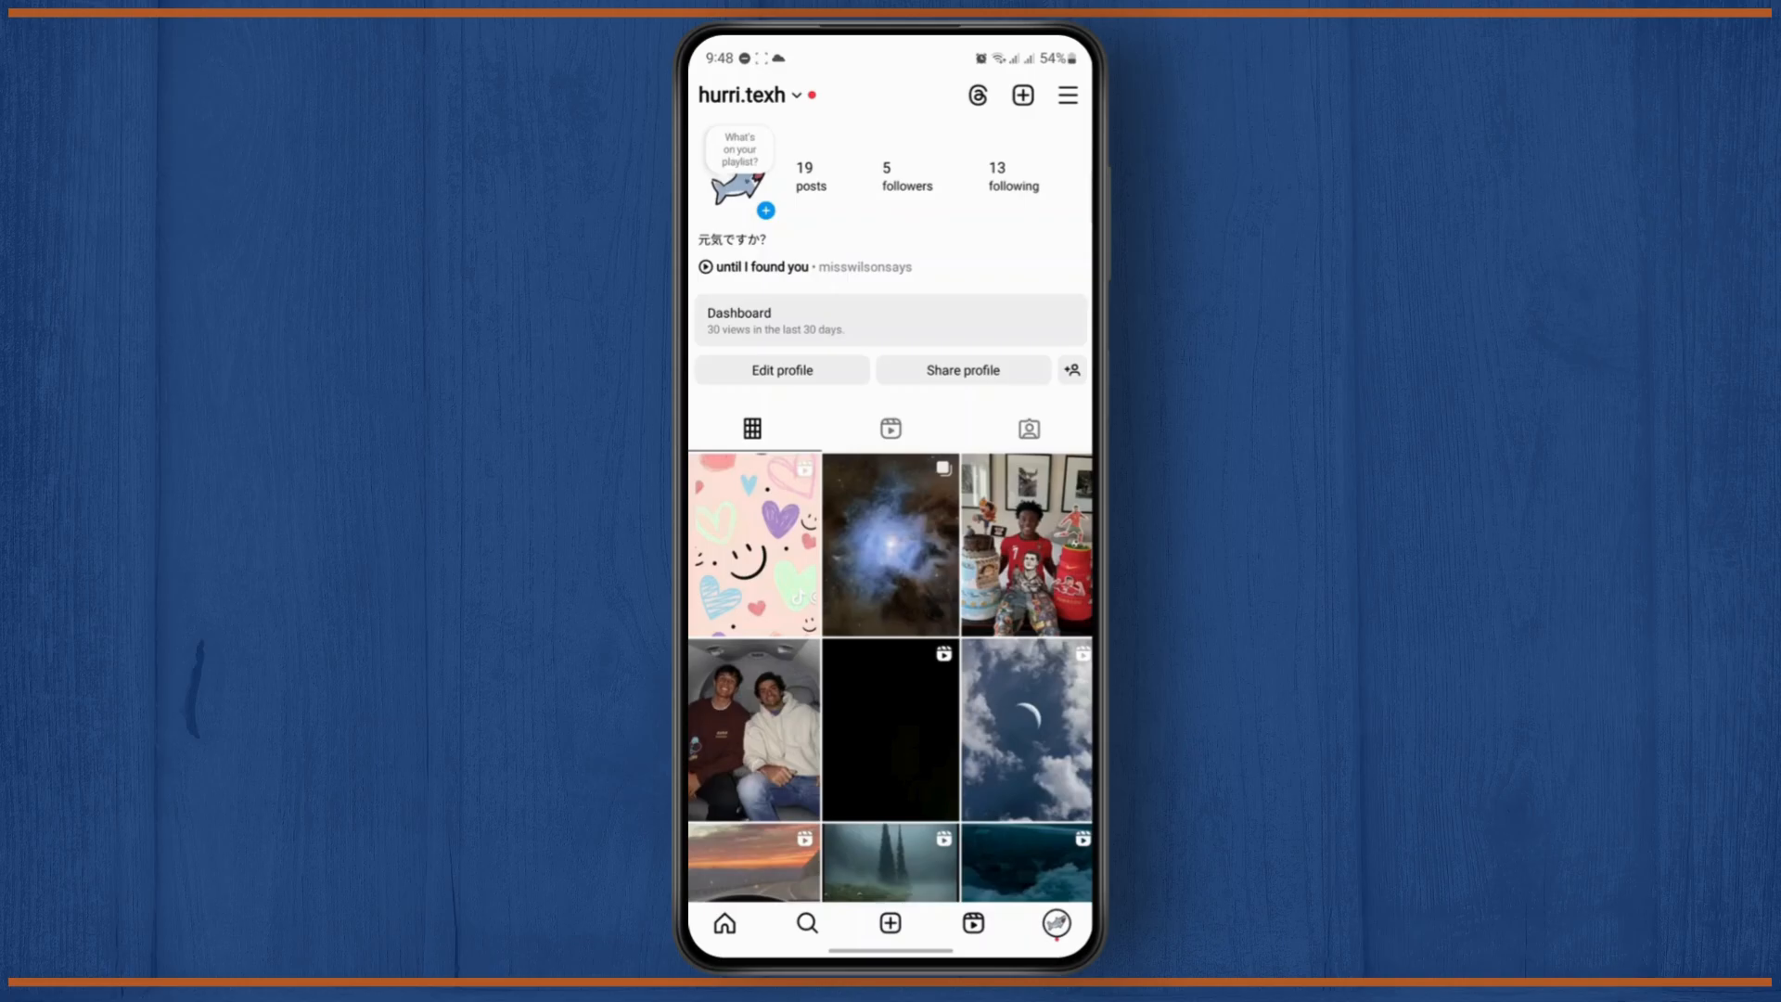
# Reach Password and security in Accounts Center from the profile menu
pyautogui.click(1065, 95)
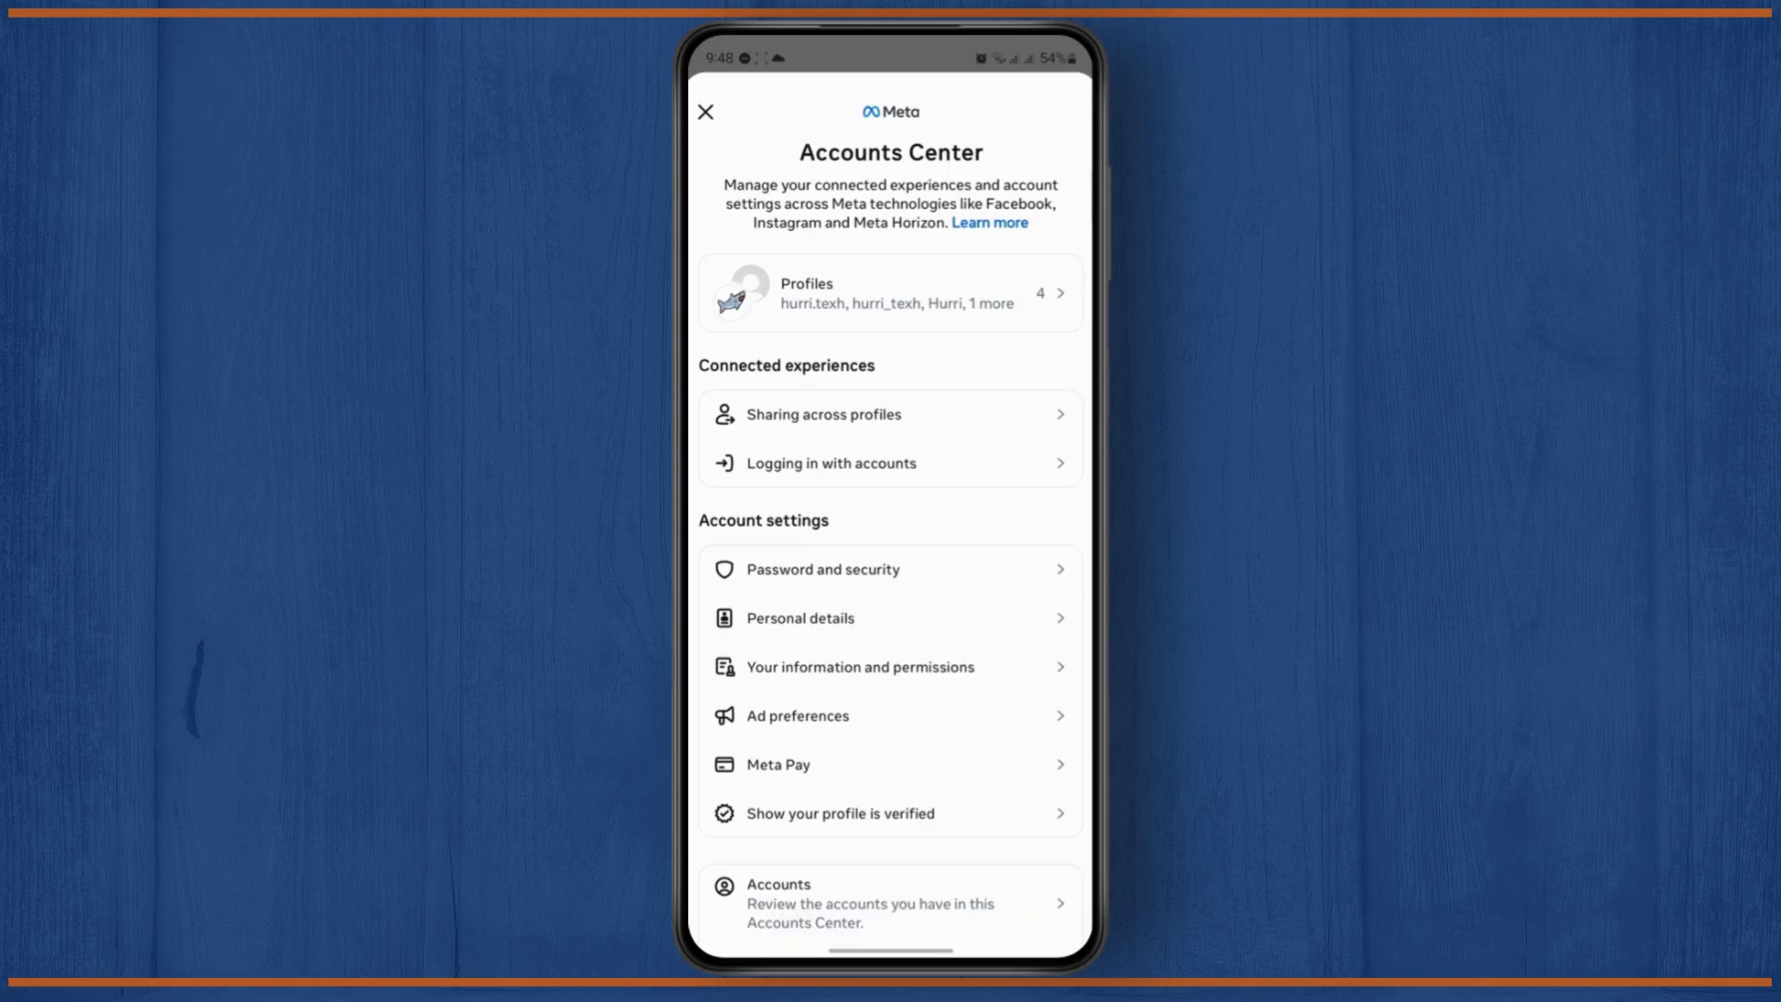
pyautogui.click(820, 570)
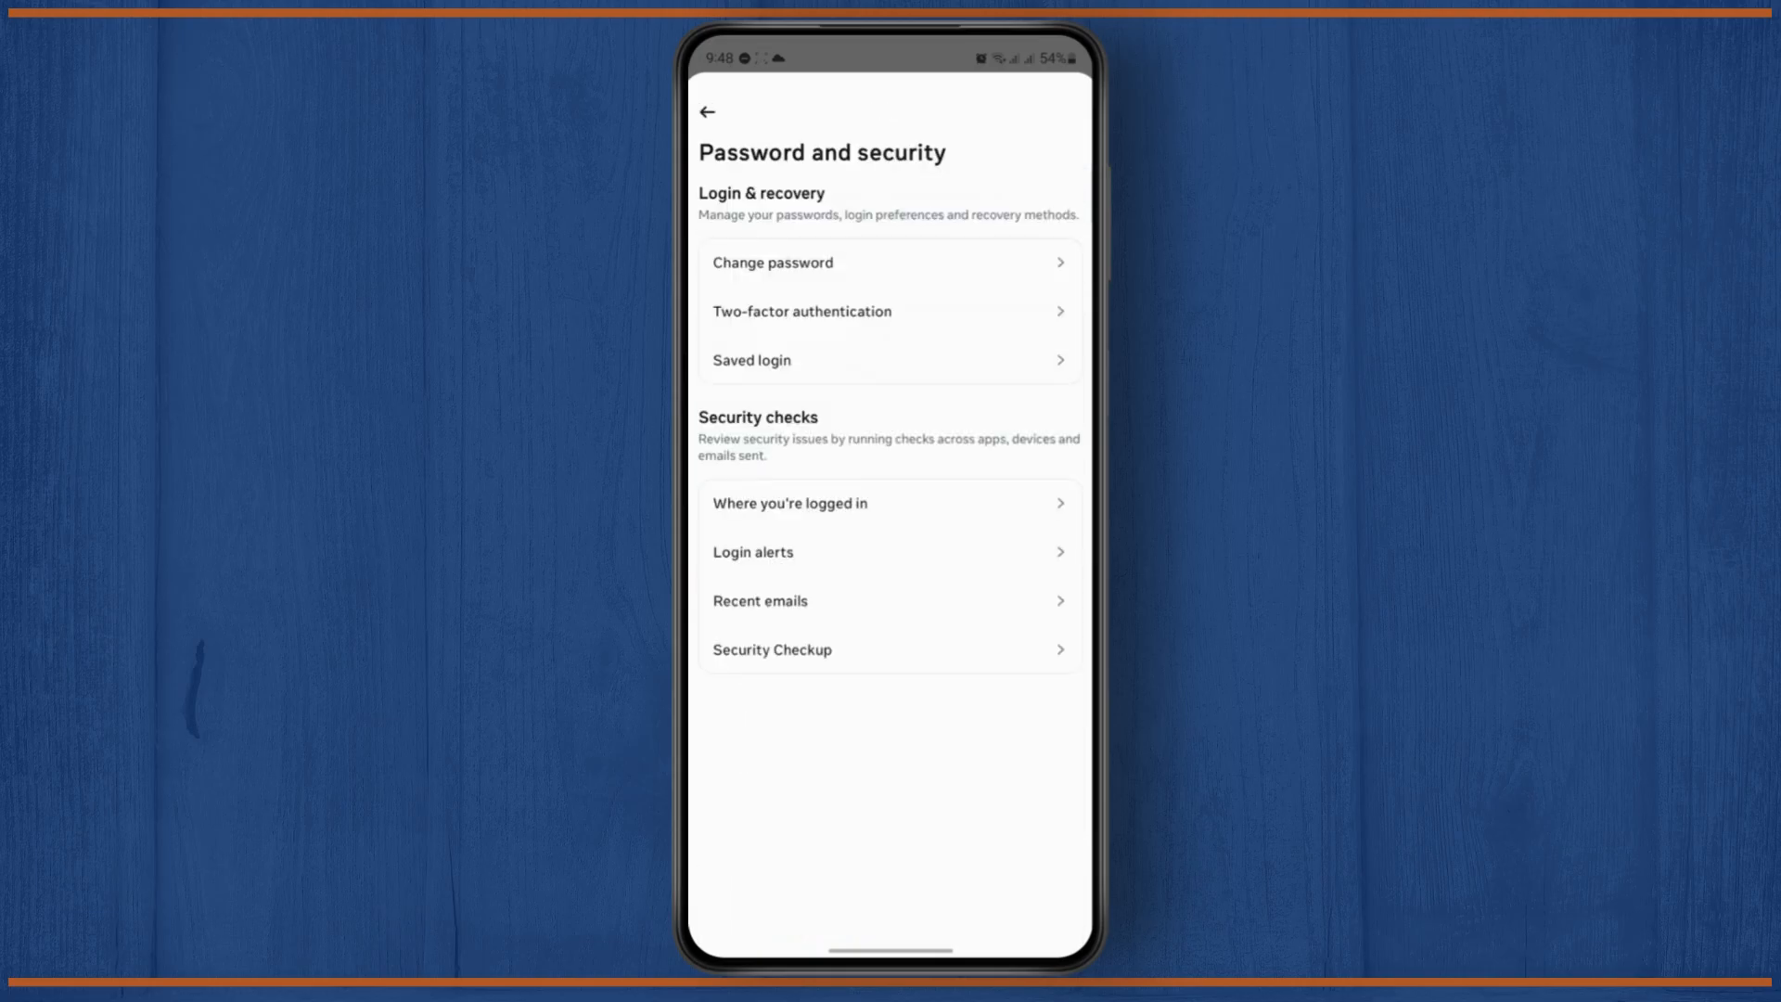
# Review Where you're logged in, go back, and begin Change password
pyautogui.click(789, 502)
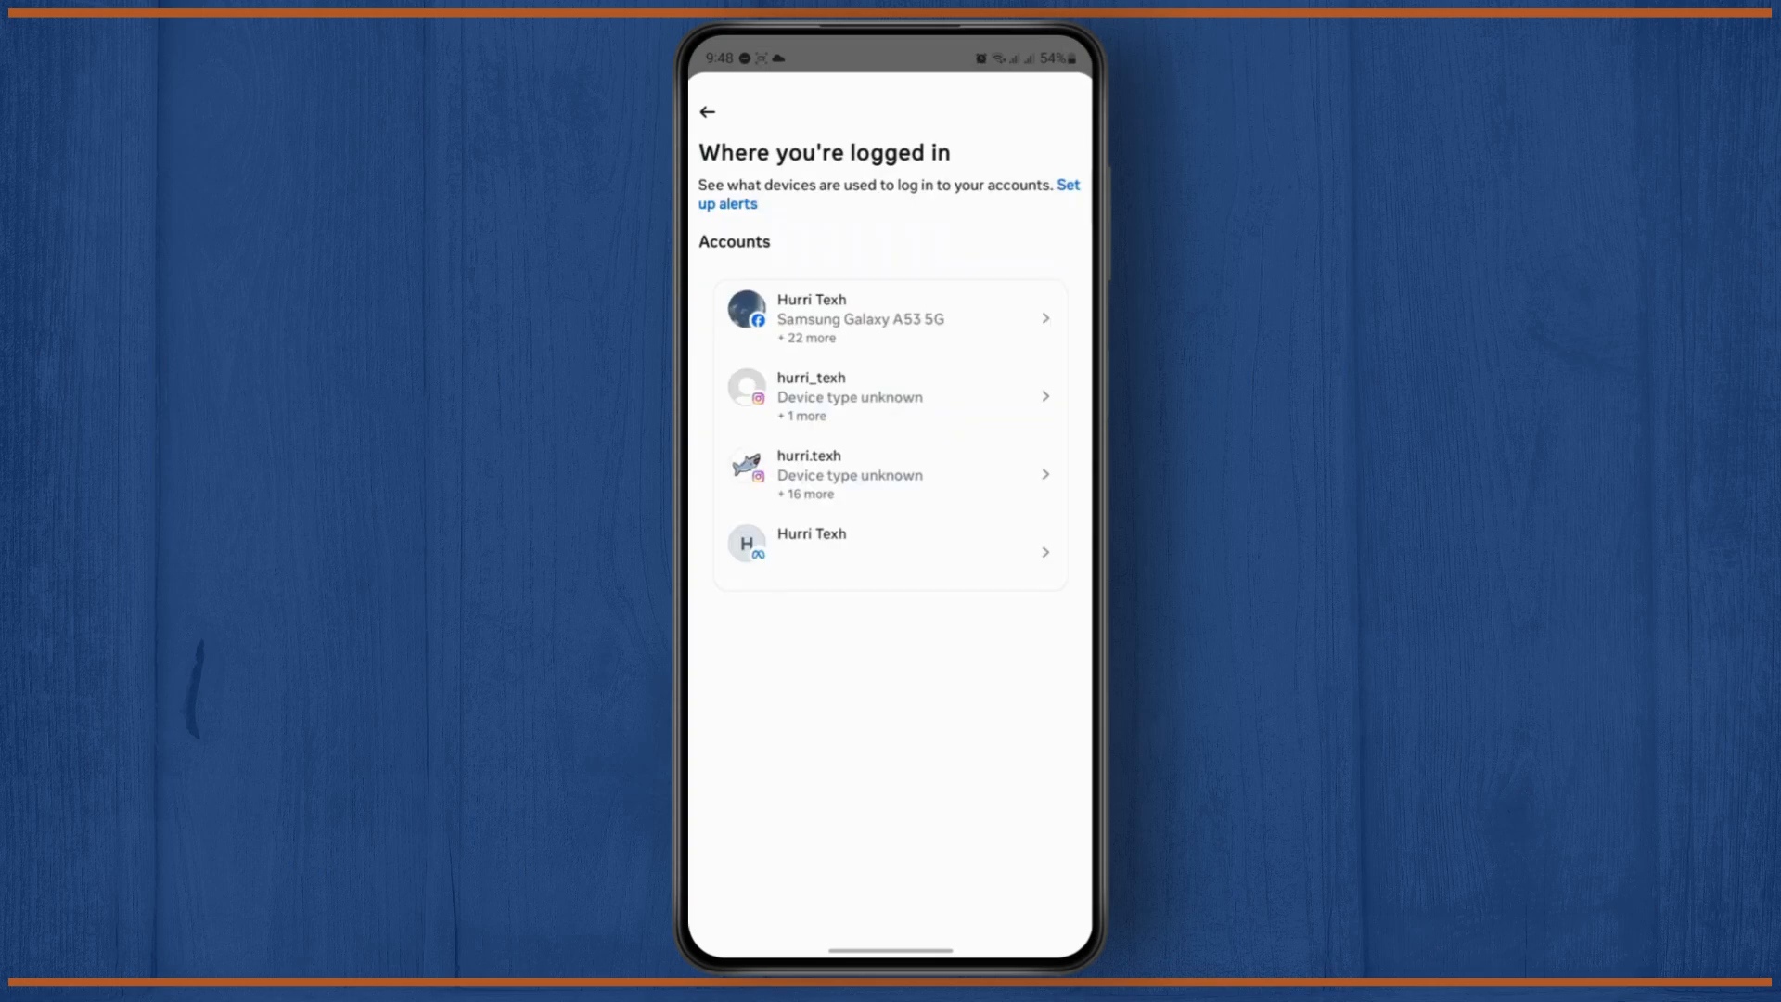
pyautogui.click(889, 317)
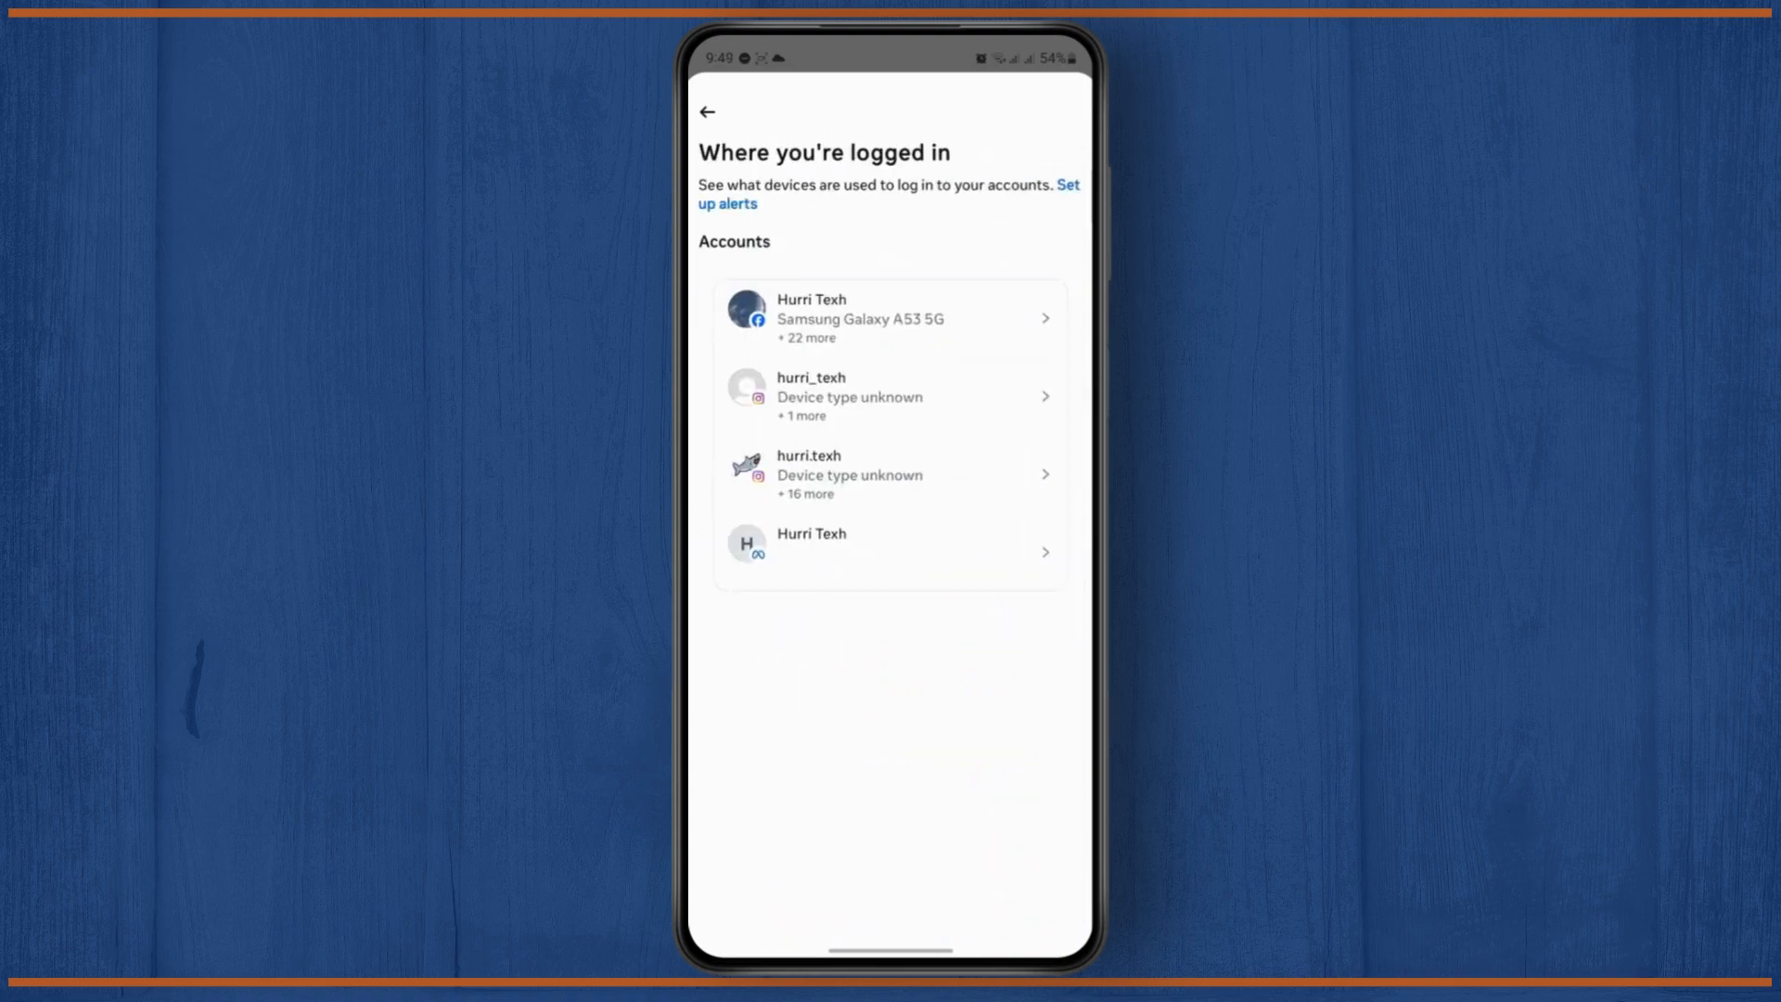
pyautogui.click(707, 111)
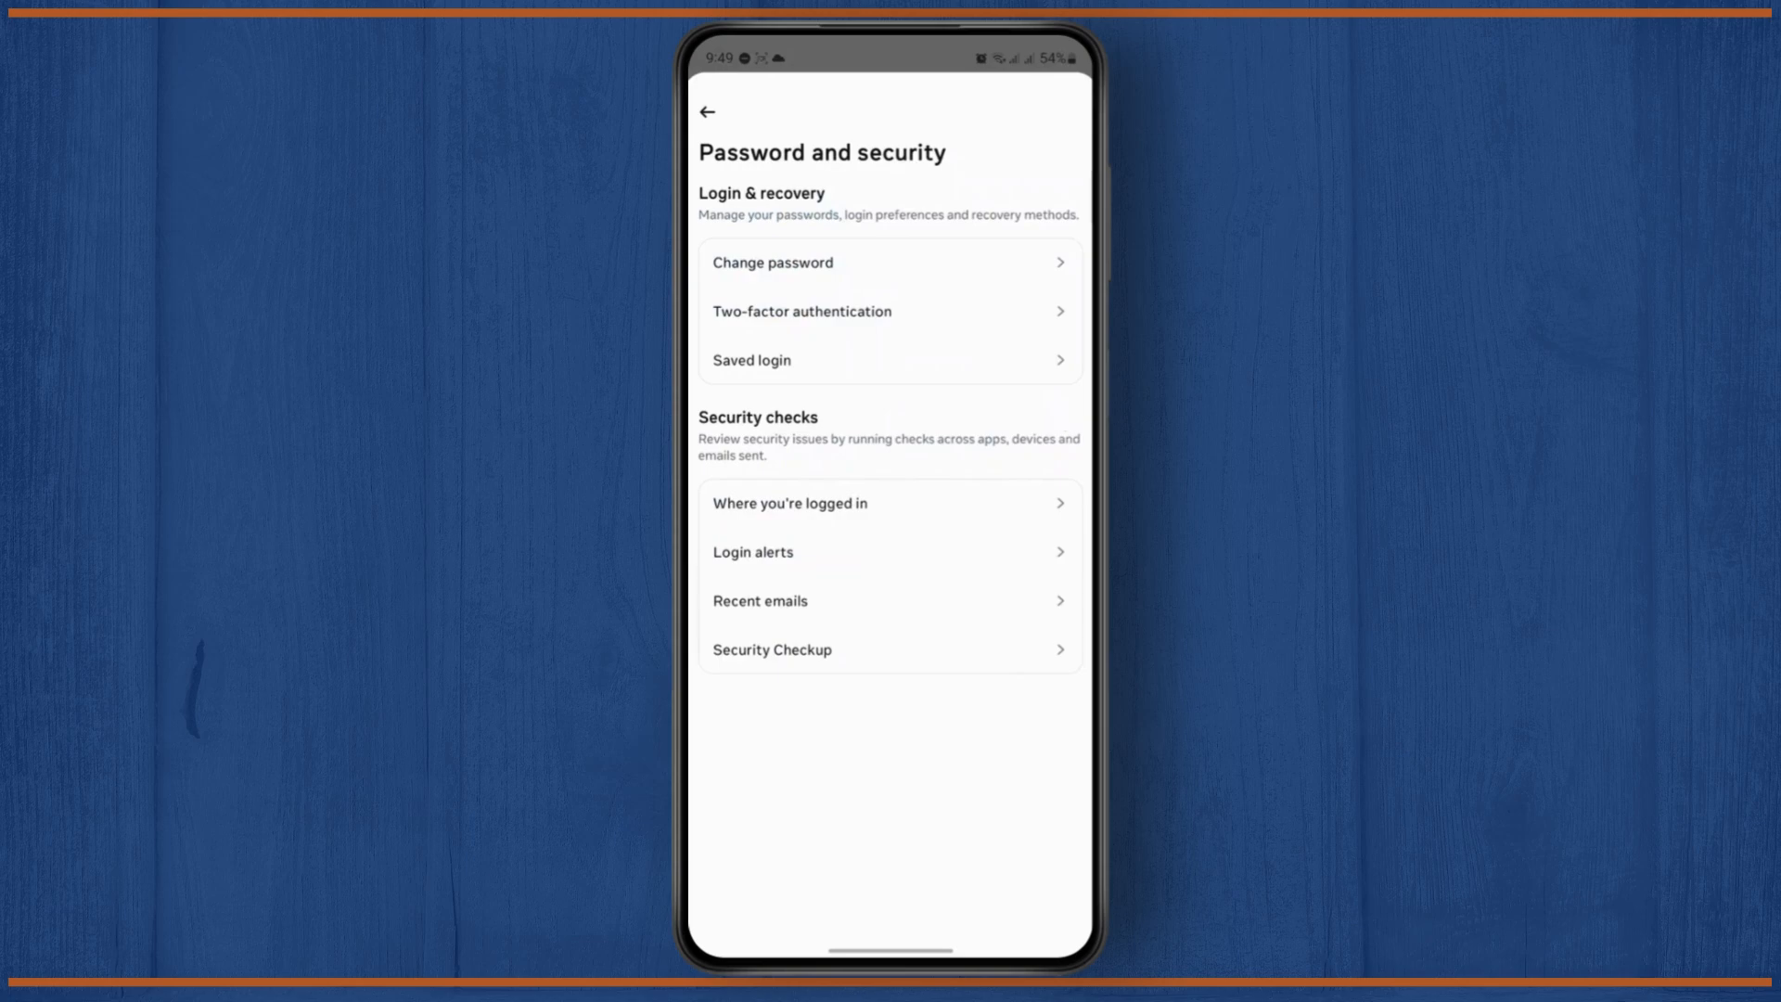
pyautogui.click(772, 262)
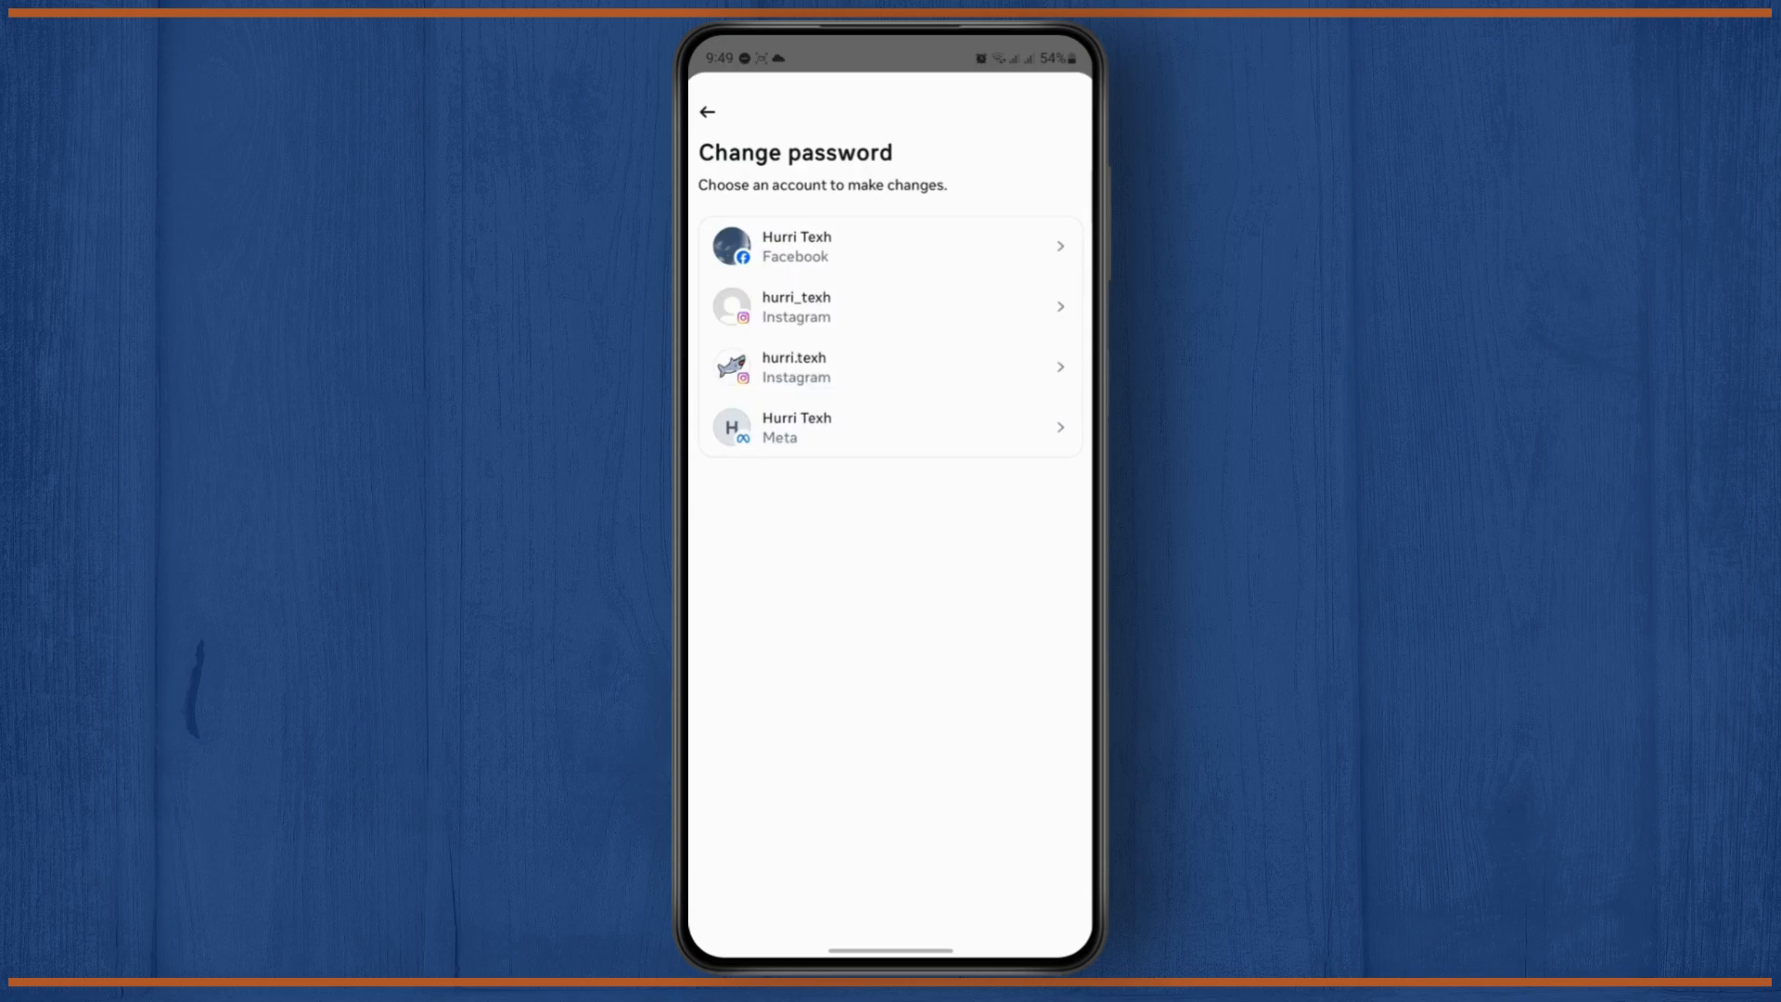
pyautogui.click(889, 365)
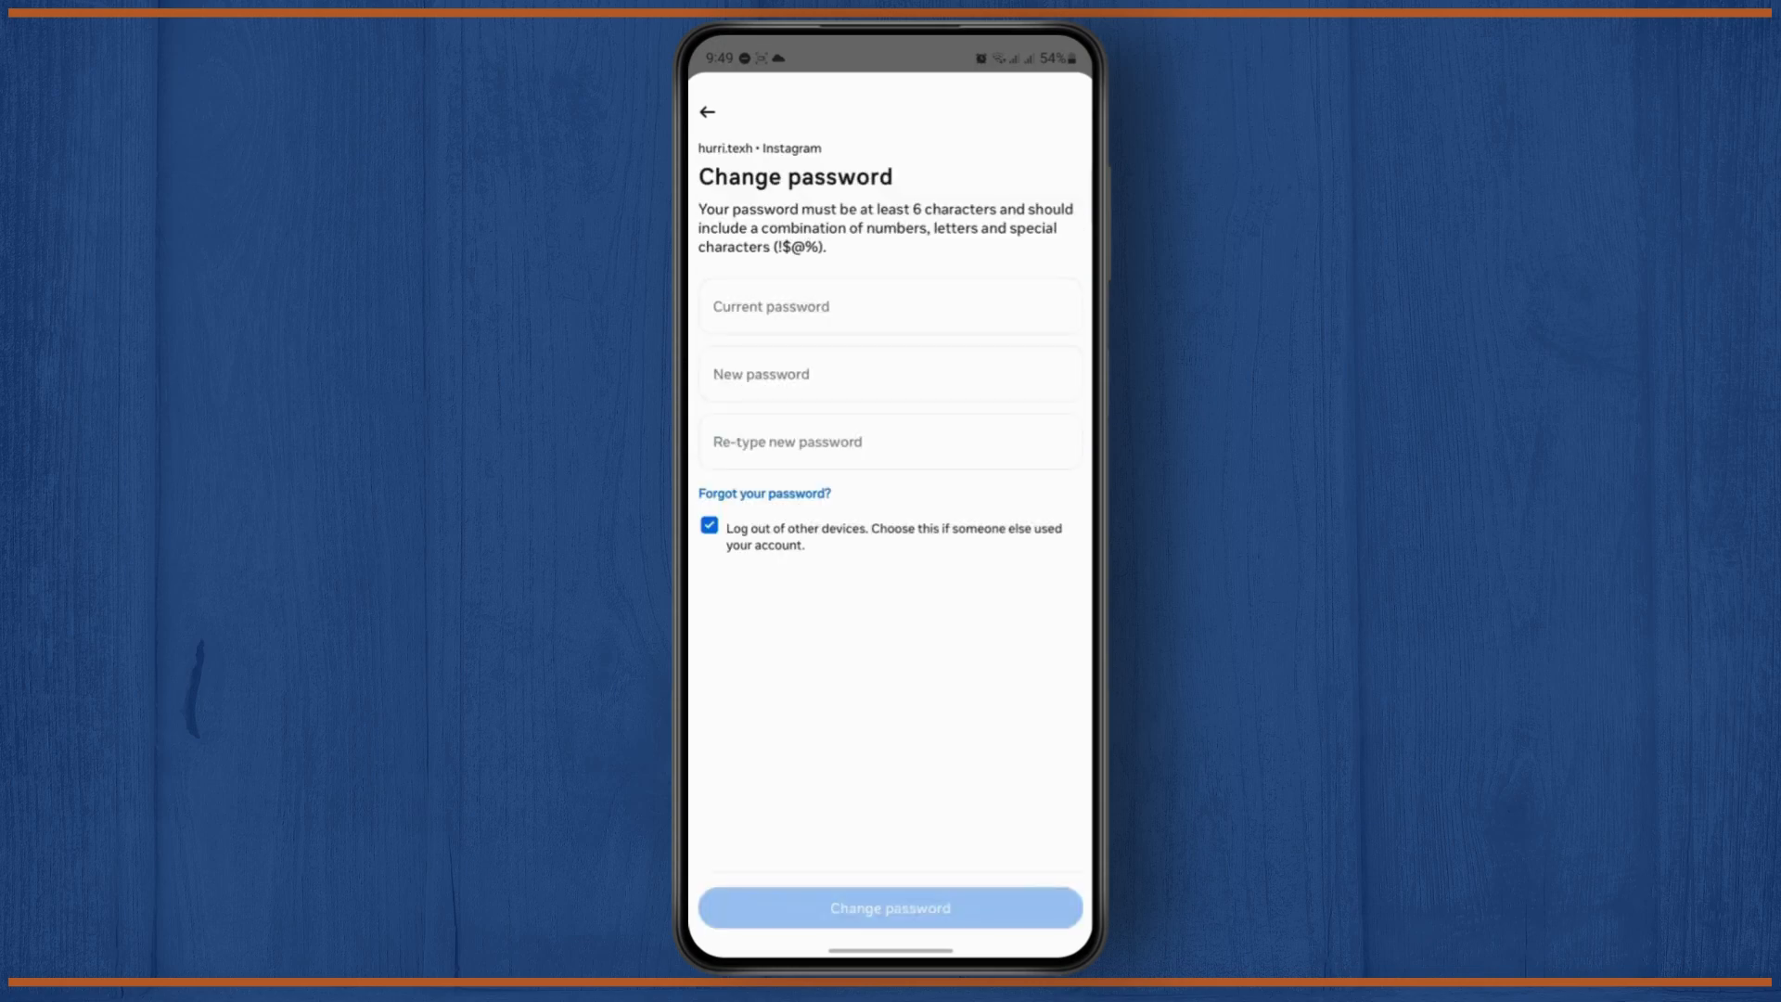
pyautogui.click(889, 373)
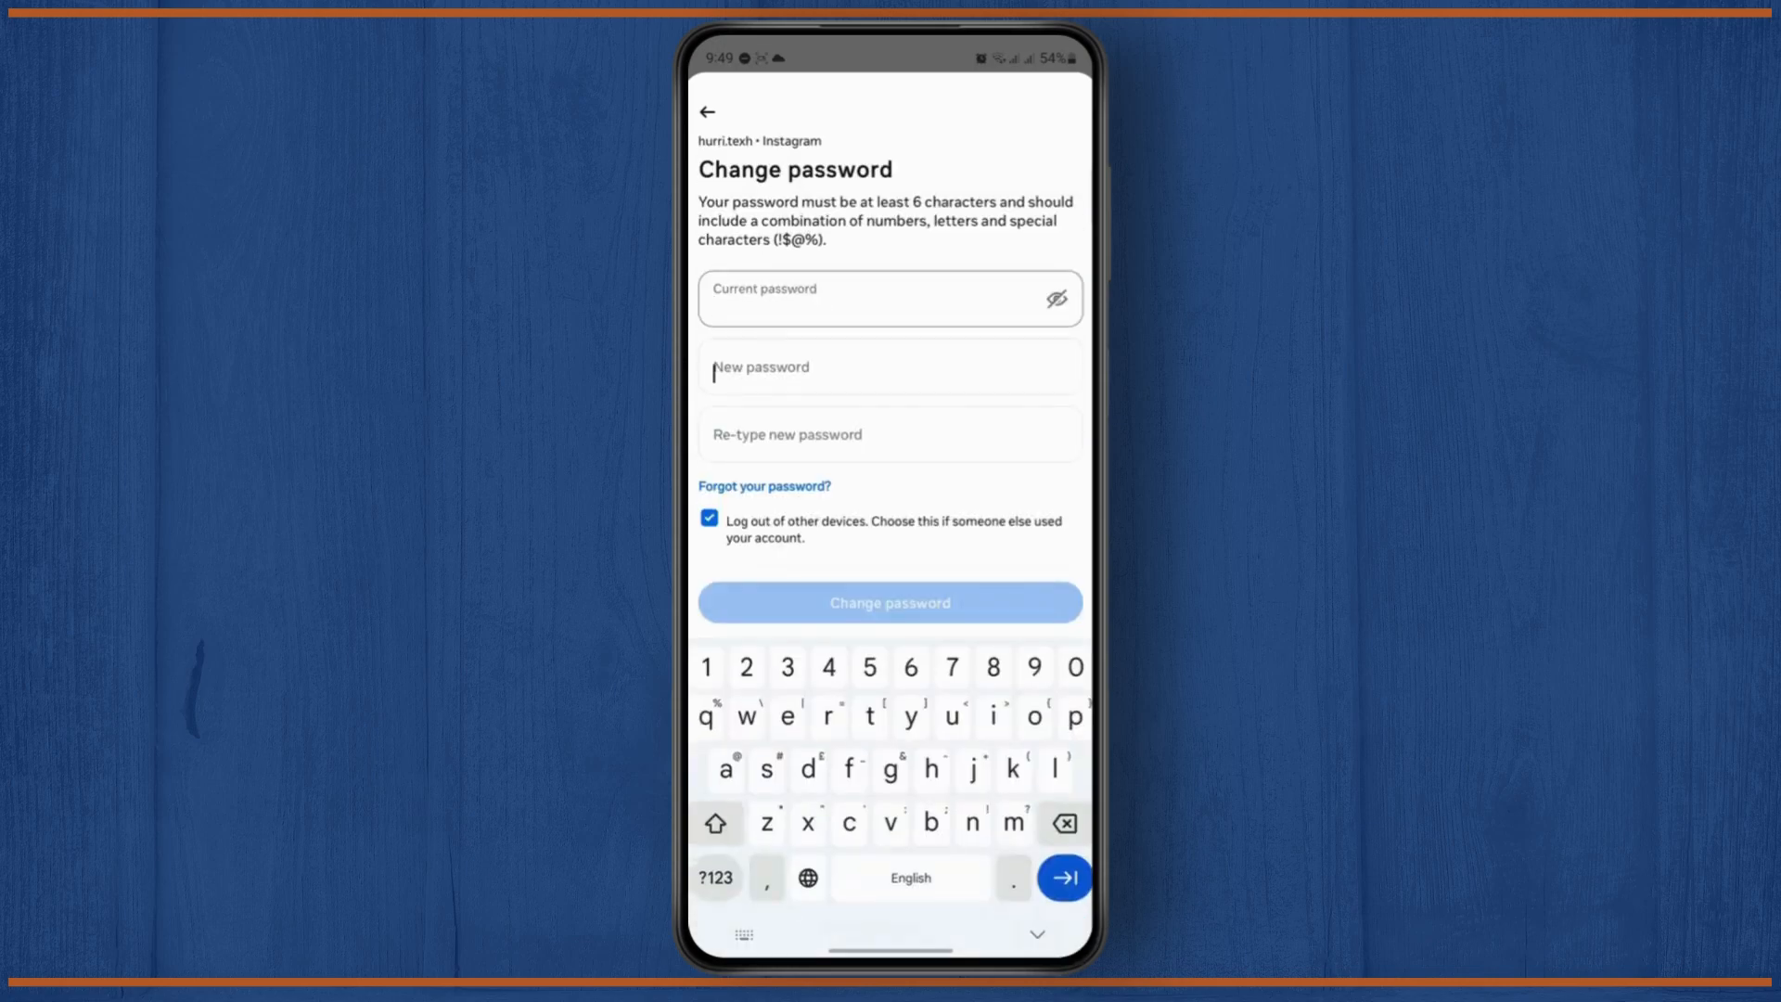
pyautogui.click(889, 434)
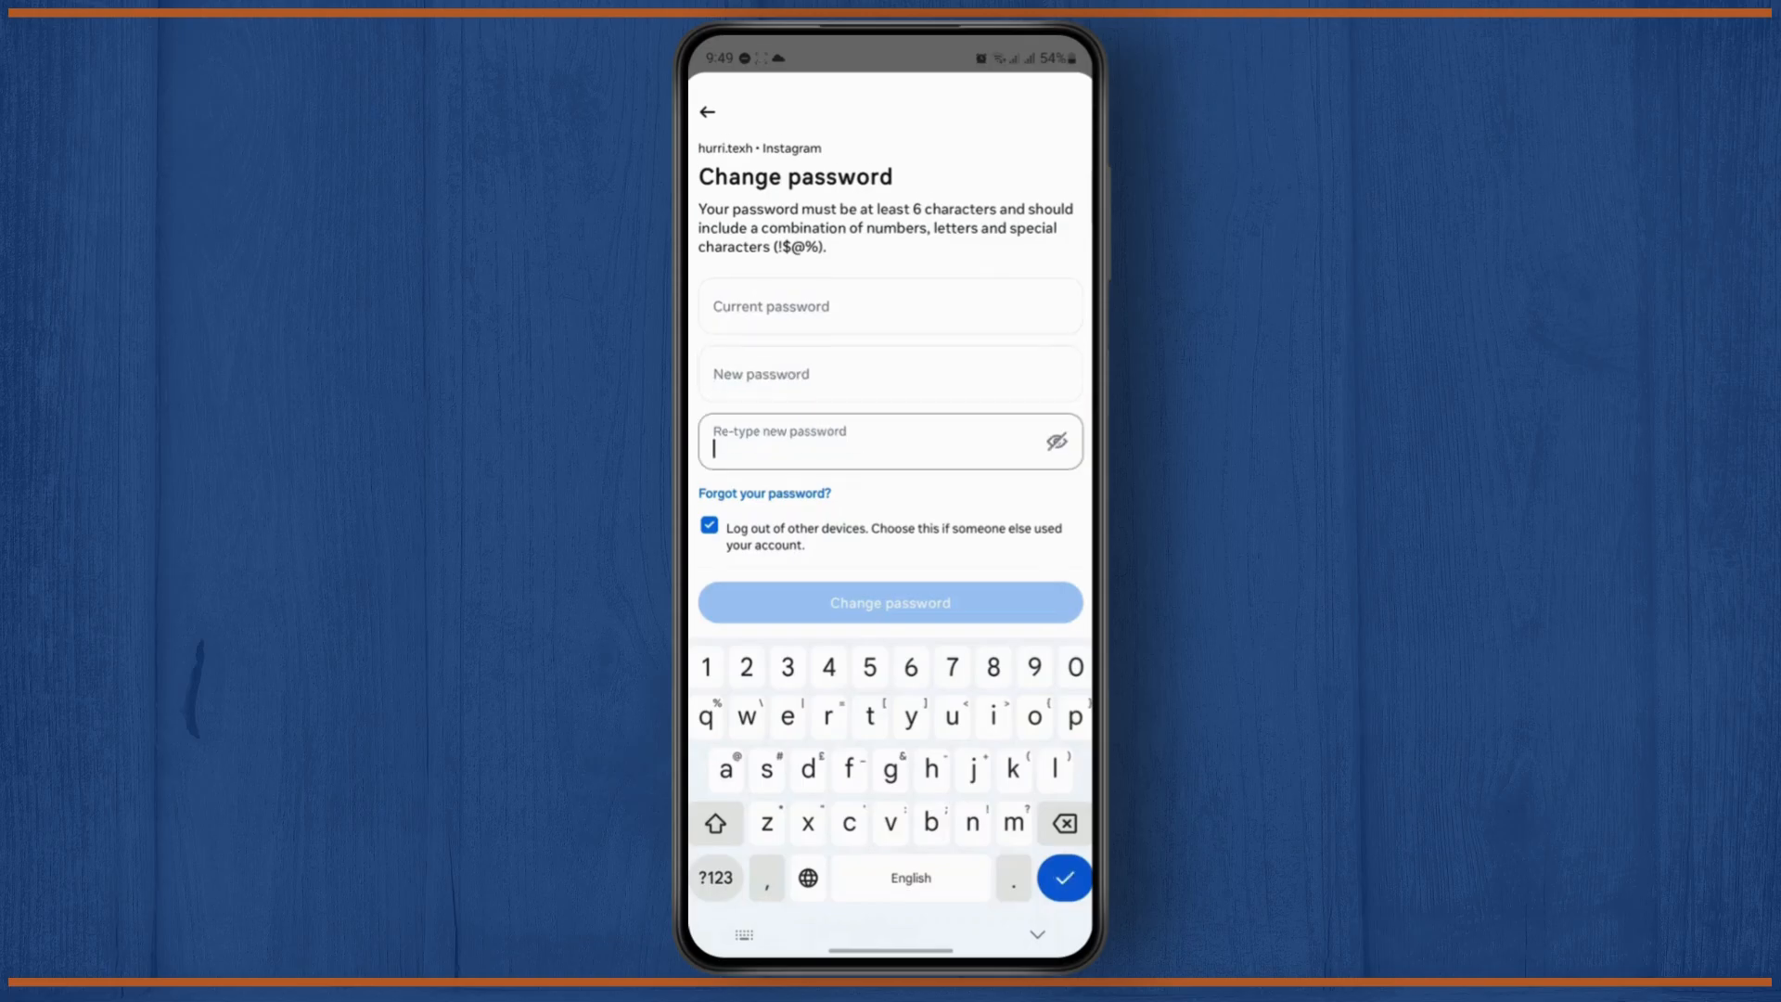